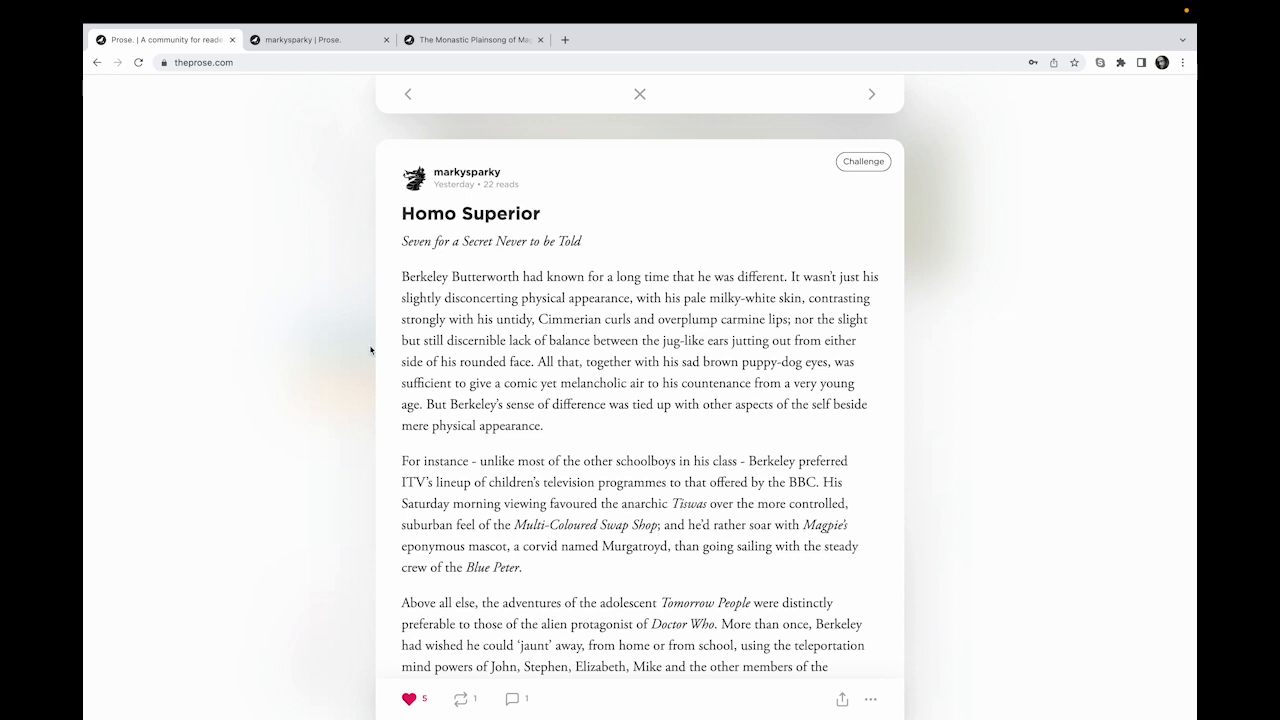
mouse_move(351, 220)
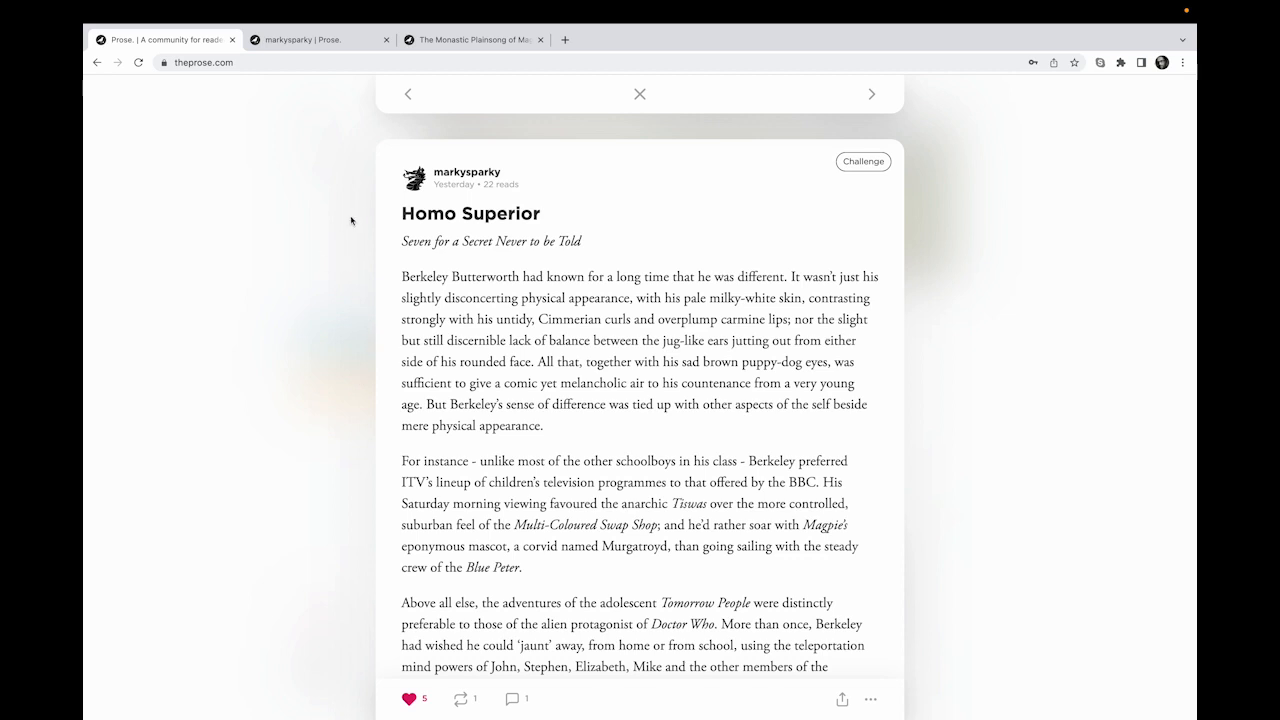
mouse_move(491, 90)
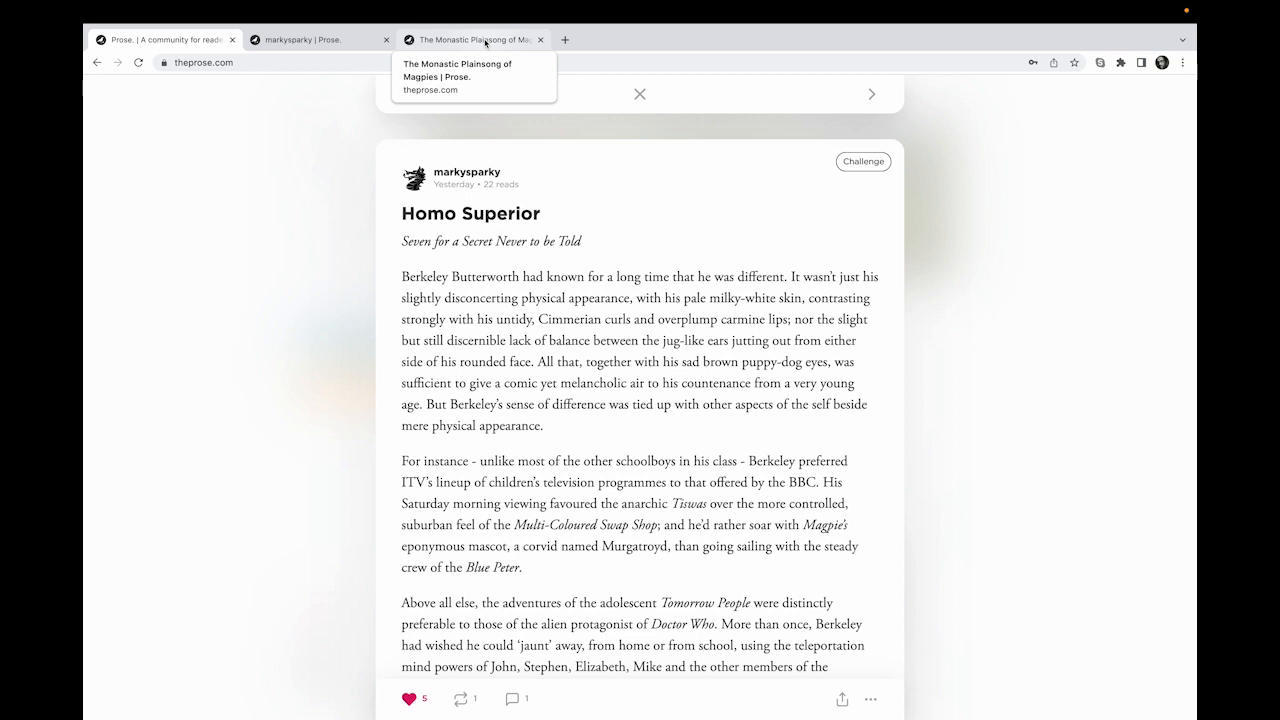
Switch to 'The Monastic Plainsong of Magpies' challenge tab showing its prompt and entries.
click(470, 40)
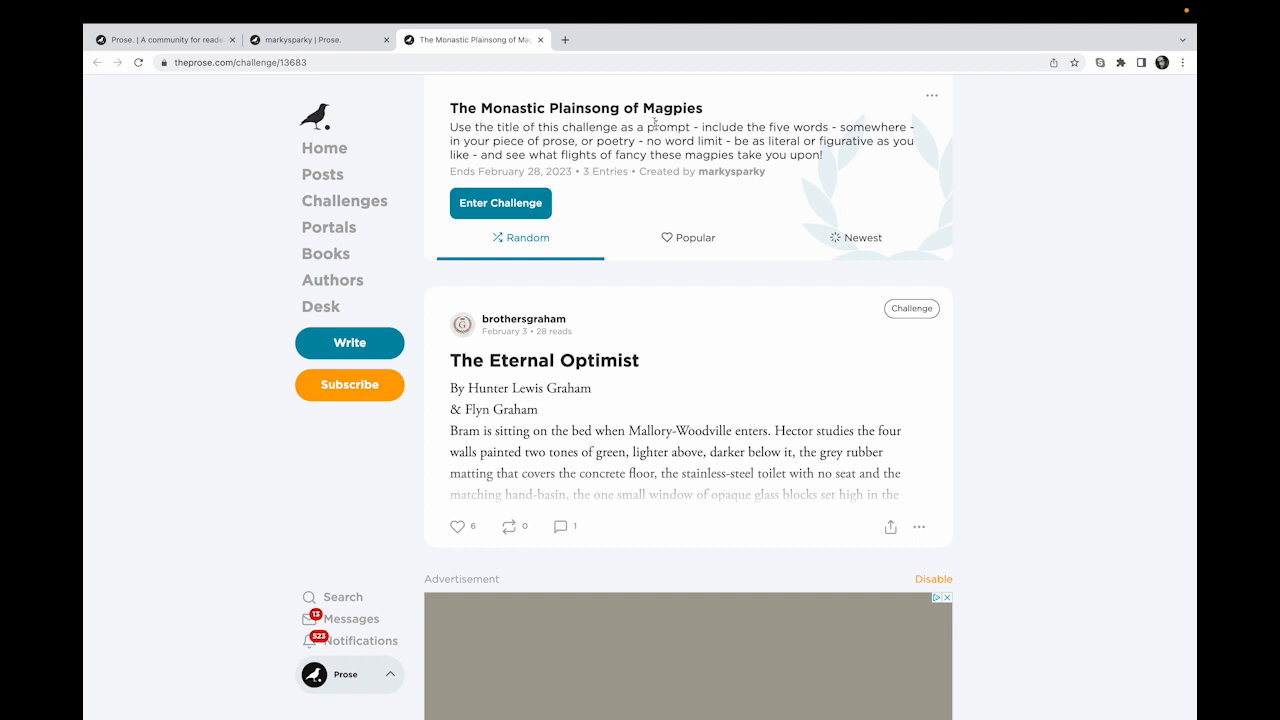
mouse_move(648, 202)
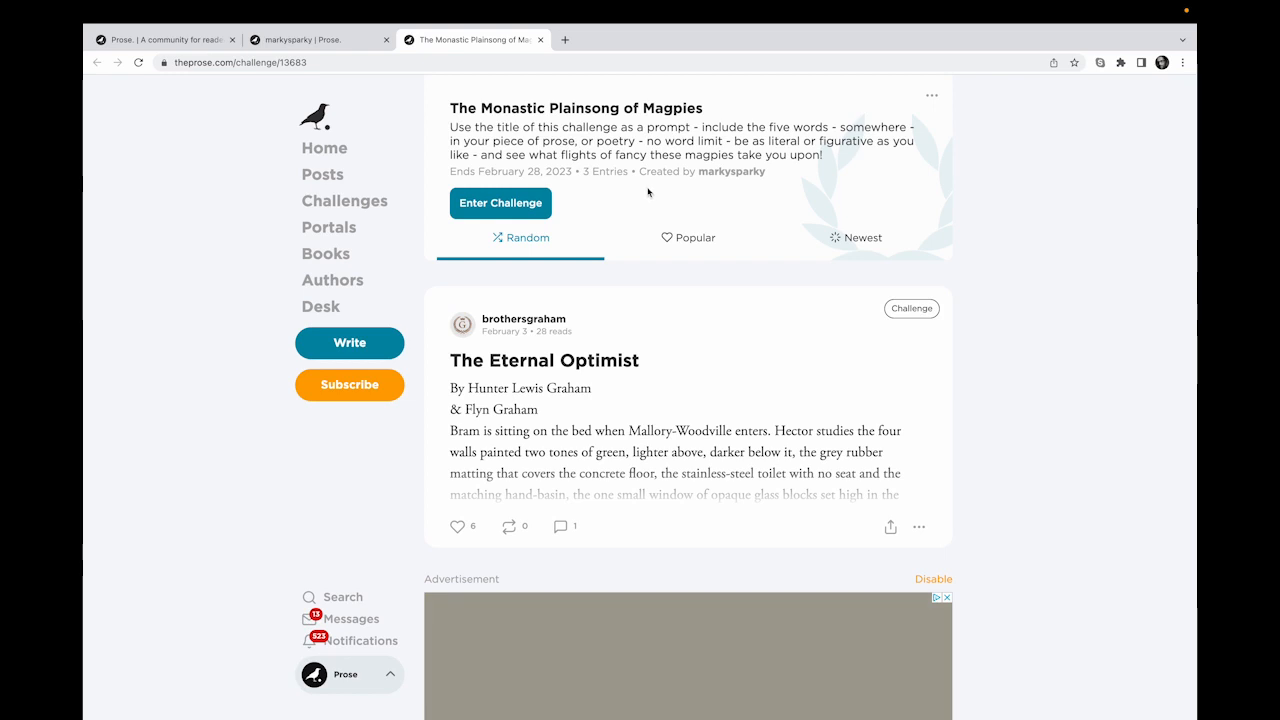
mouse_move(731, 171)
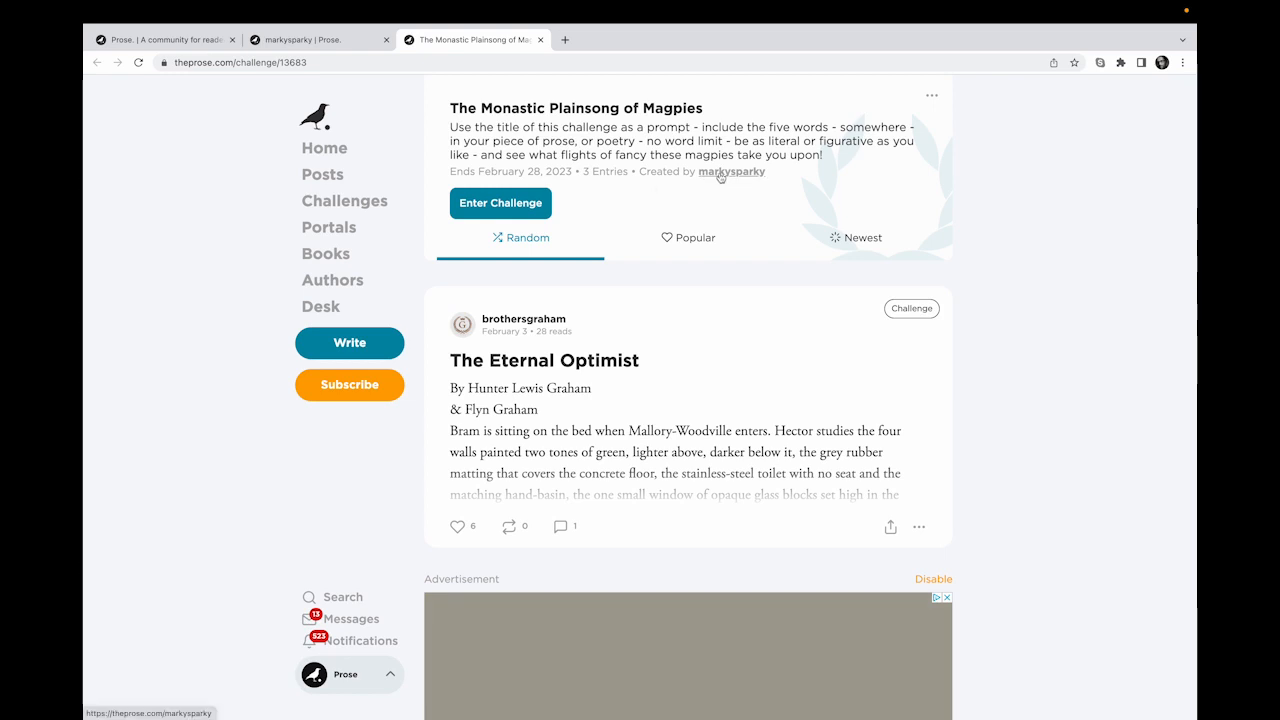
Open creator markysparky's profile and scroll down to the Homo Superior post.
click(310, 40)
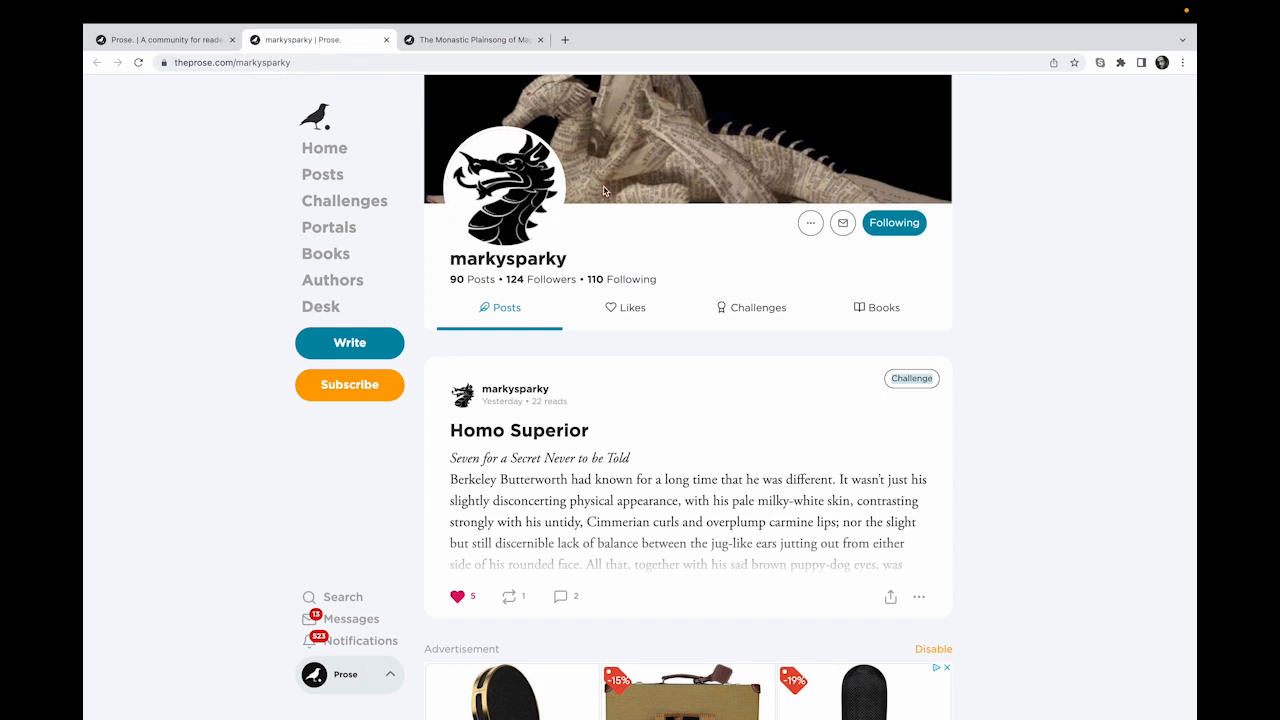
scroll(down, 3)
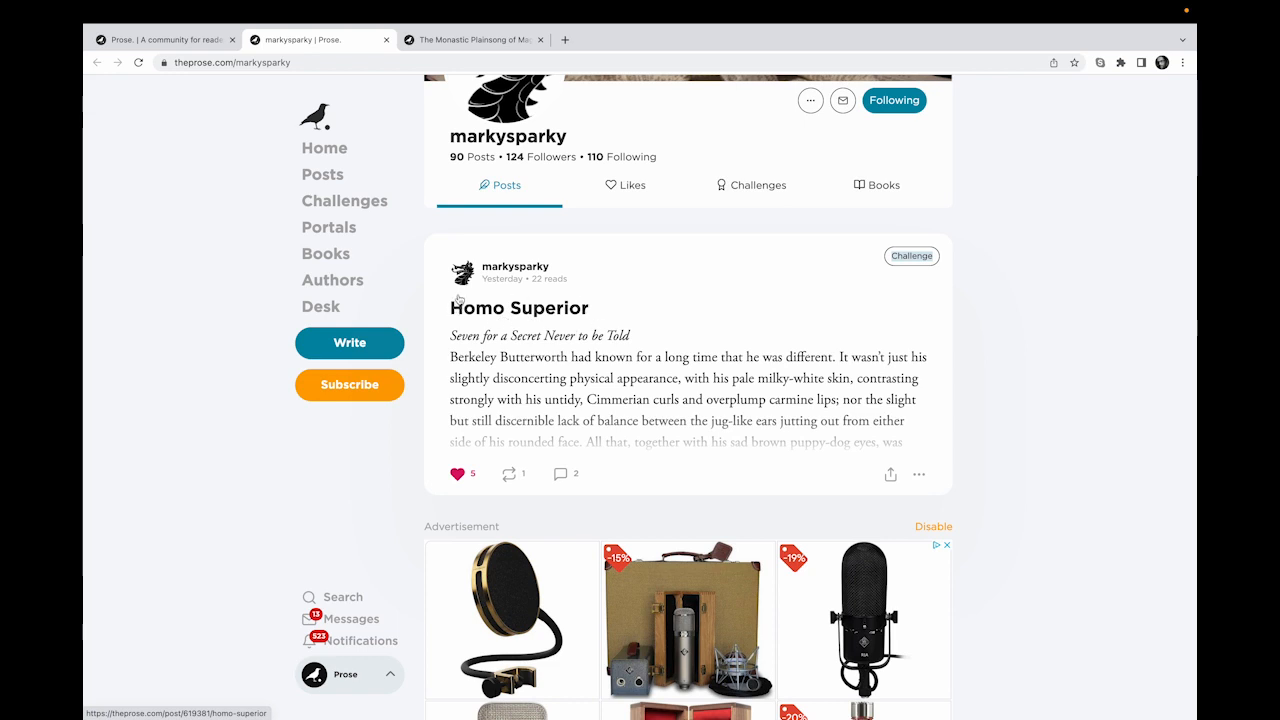
mouse_move(590, 319)
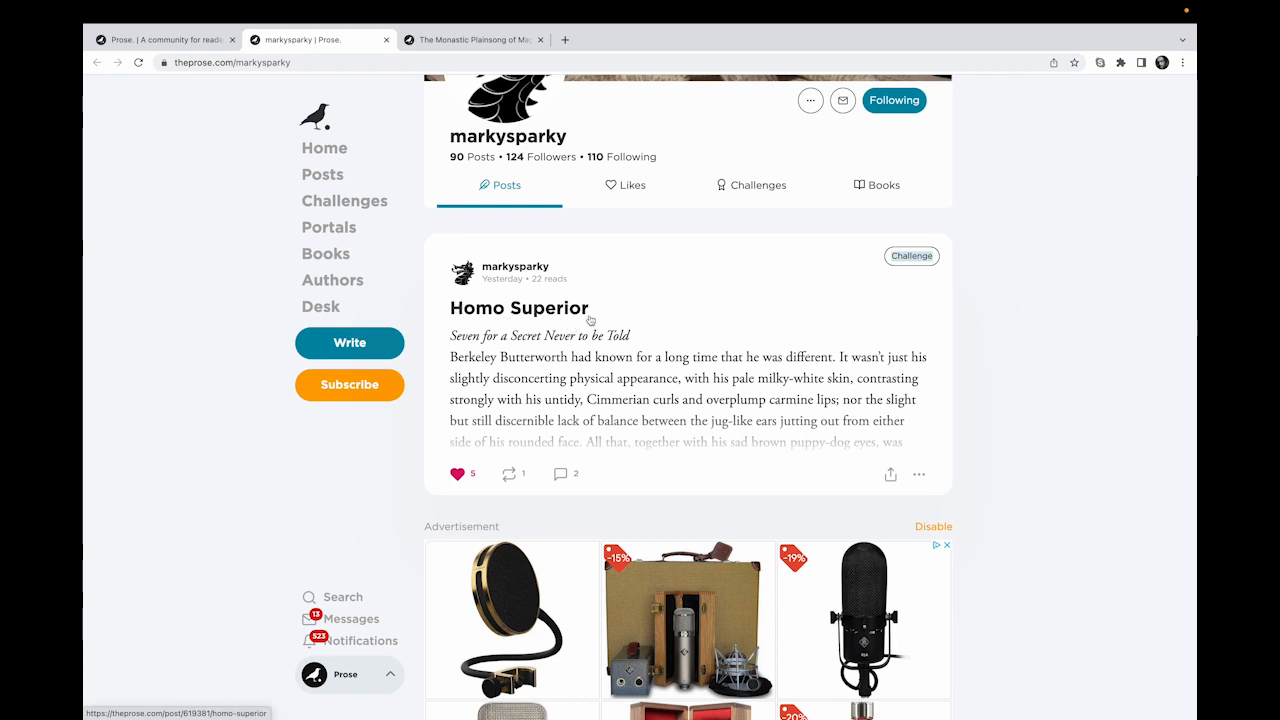
mouse_move(650, 310)
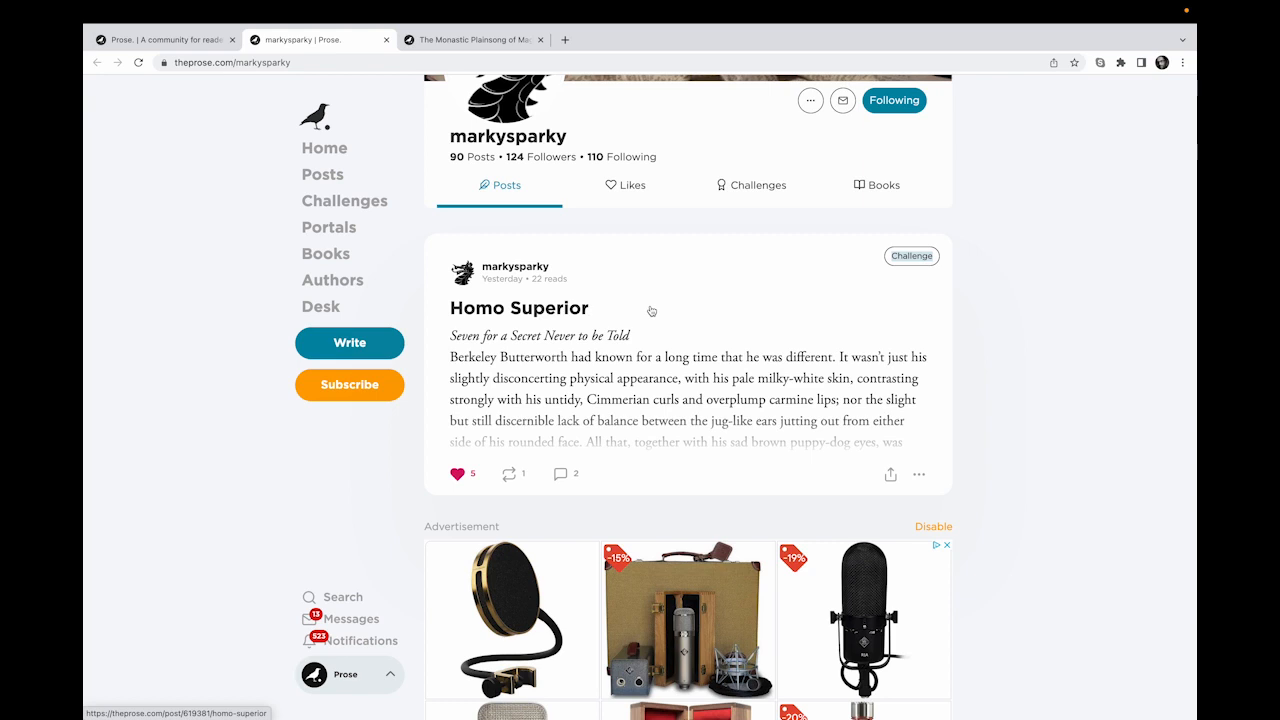
mouse_move(455, 297)
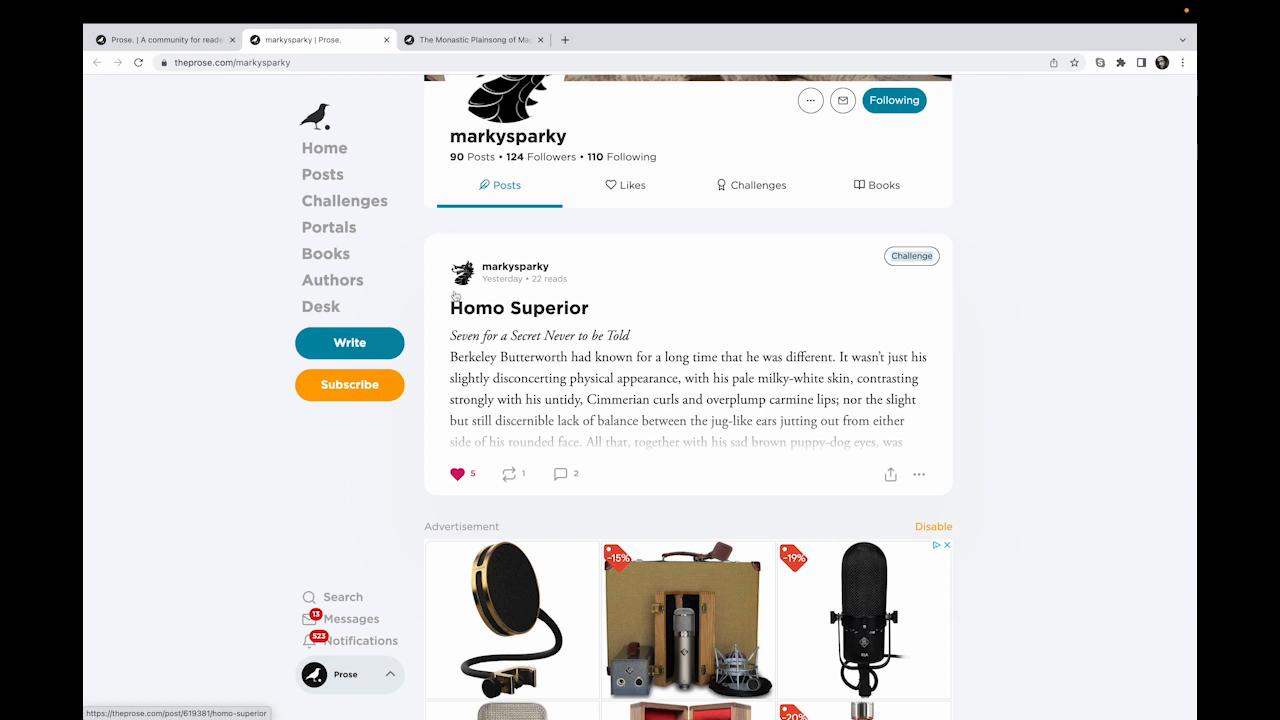
mouse_move(674, 308)
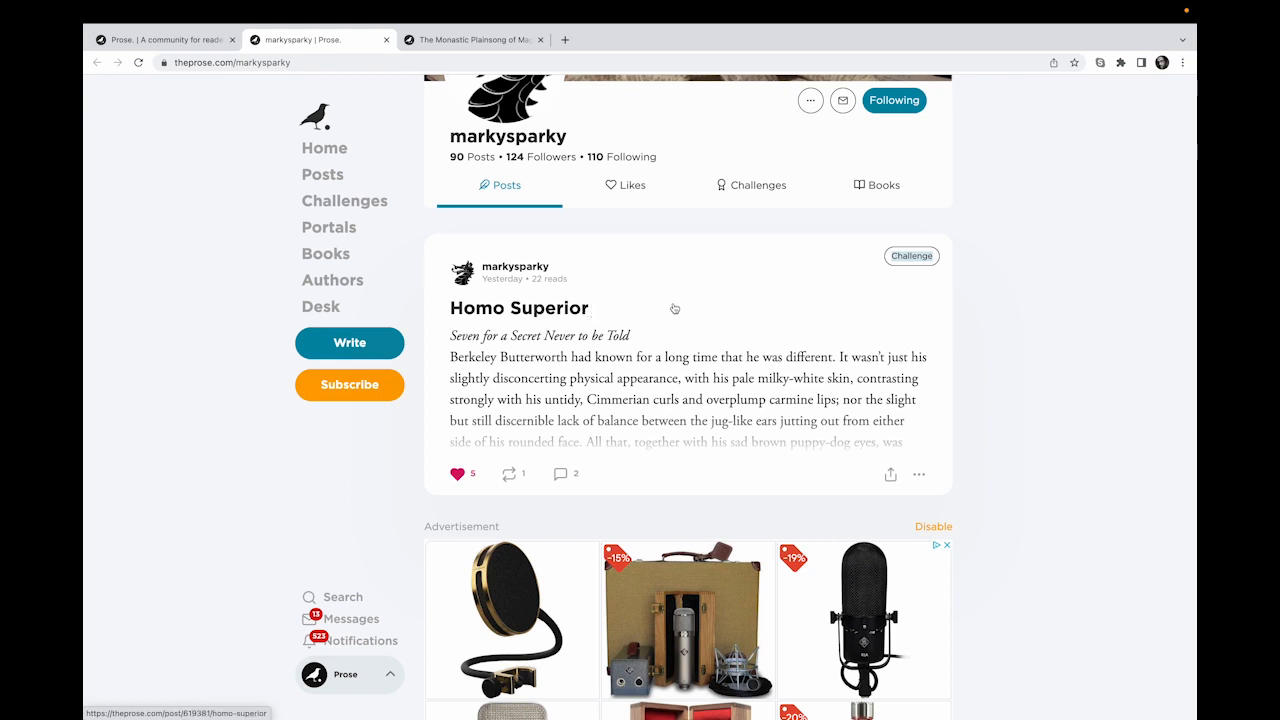
mouse_move(688, 313)
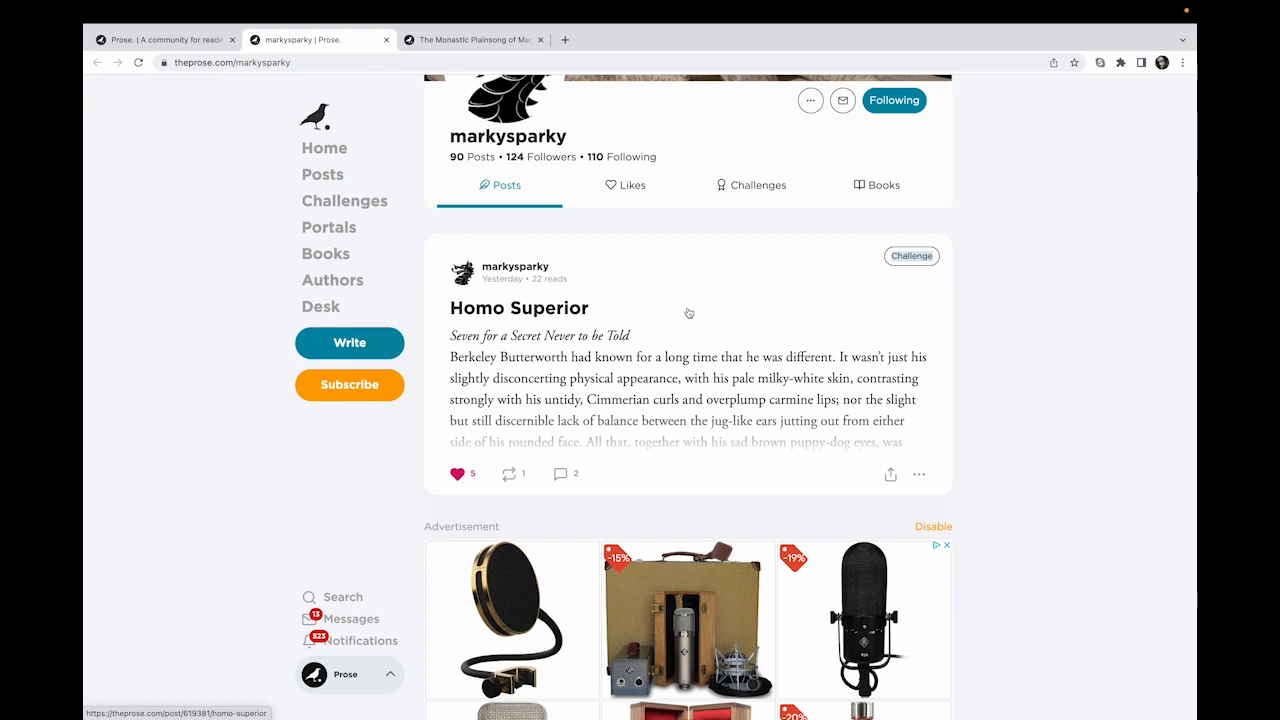
mouse_move(689, 320)
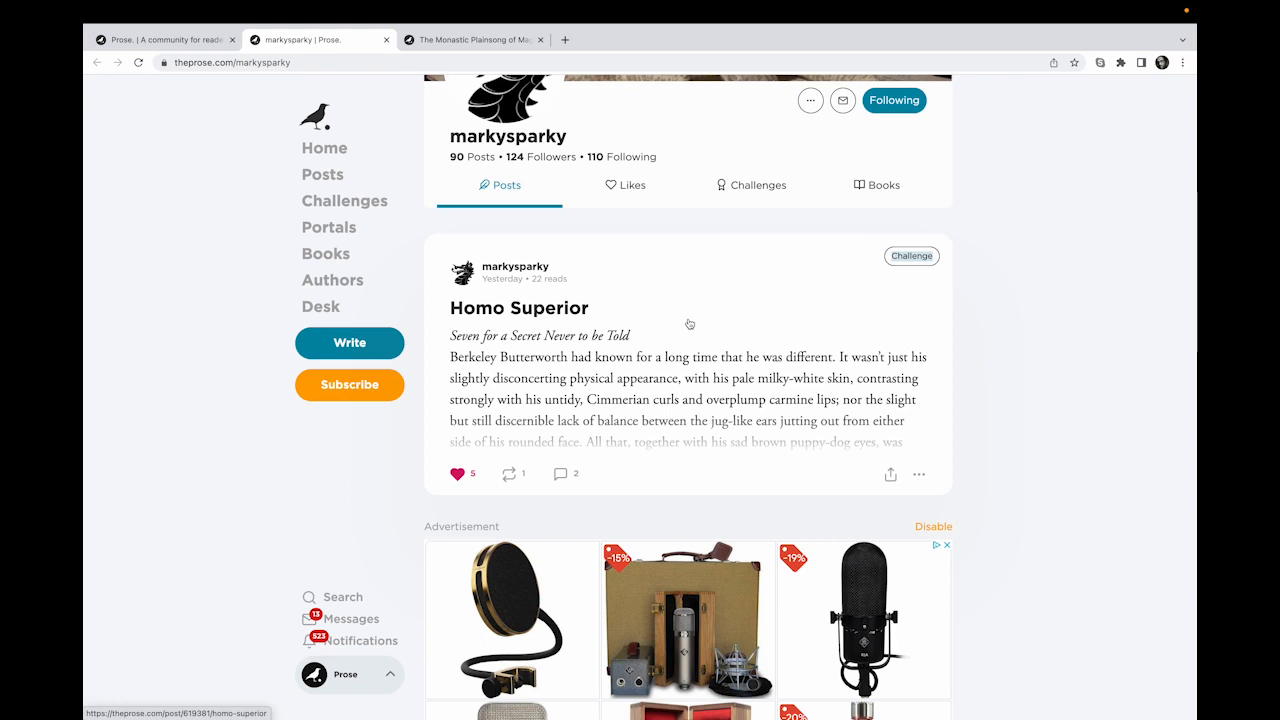
Open markysparky's Homo Superior post in the full reader view.
click(519, 307)
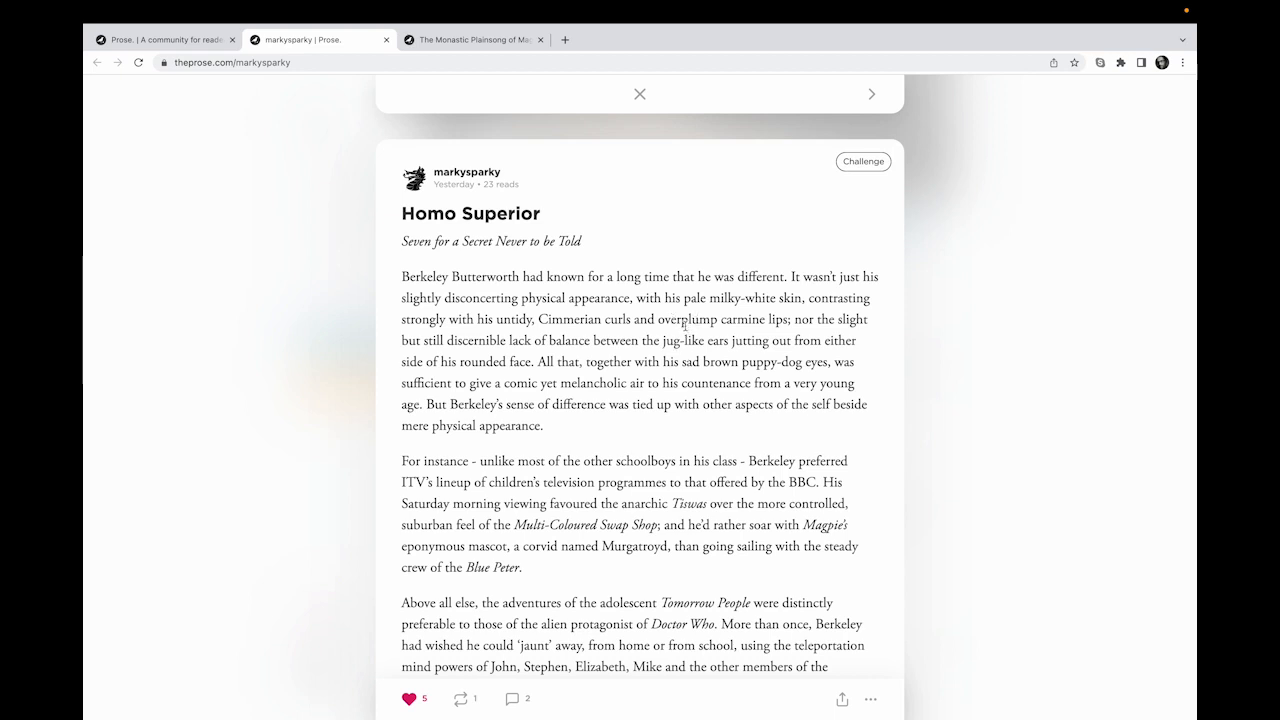
mouse_move(748, 330)
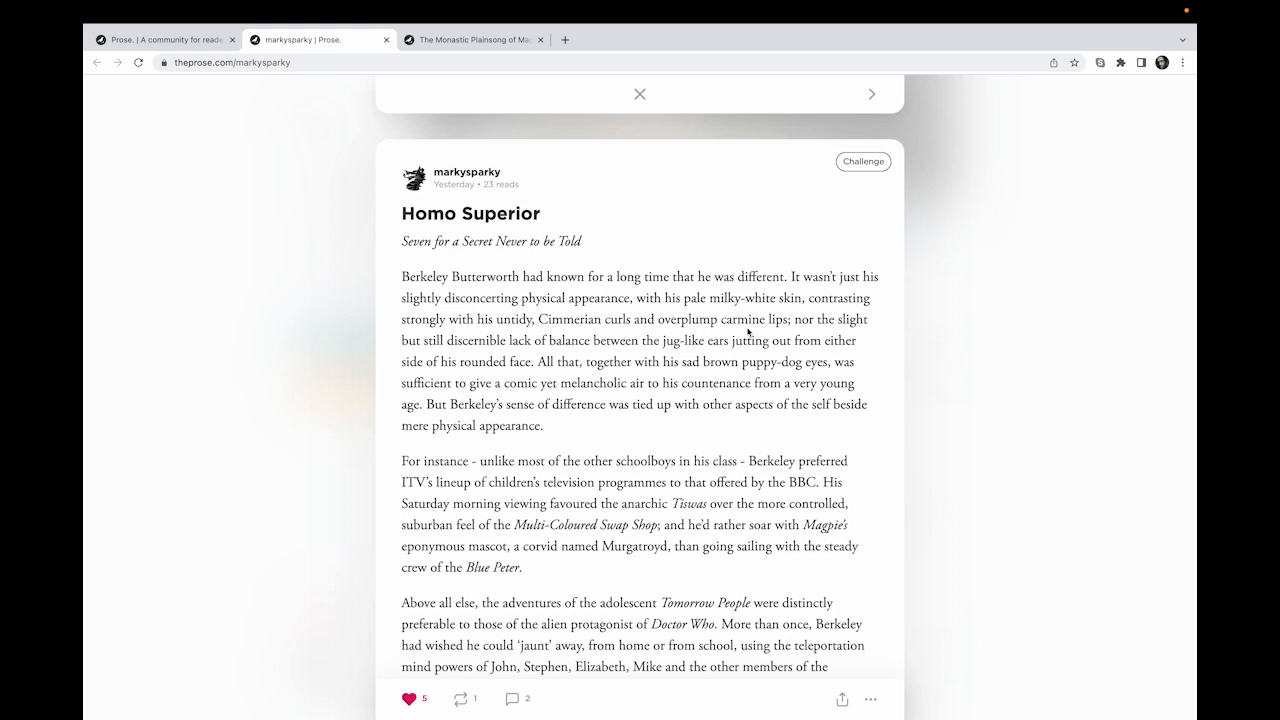
mouse_move(747, 332)
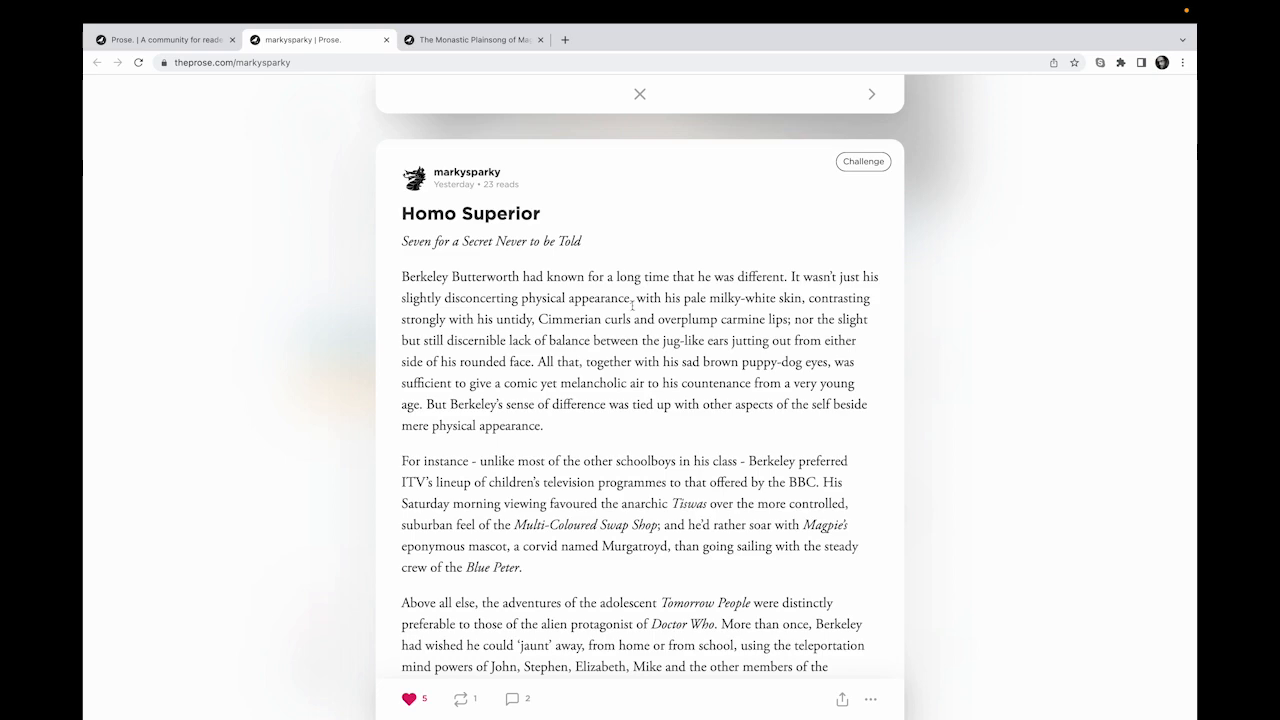
Scroll through Homo Superior to Berkeley saying 'Ego te absolvo' at the deathbed.
scroll(down, 3)
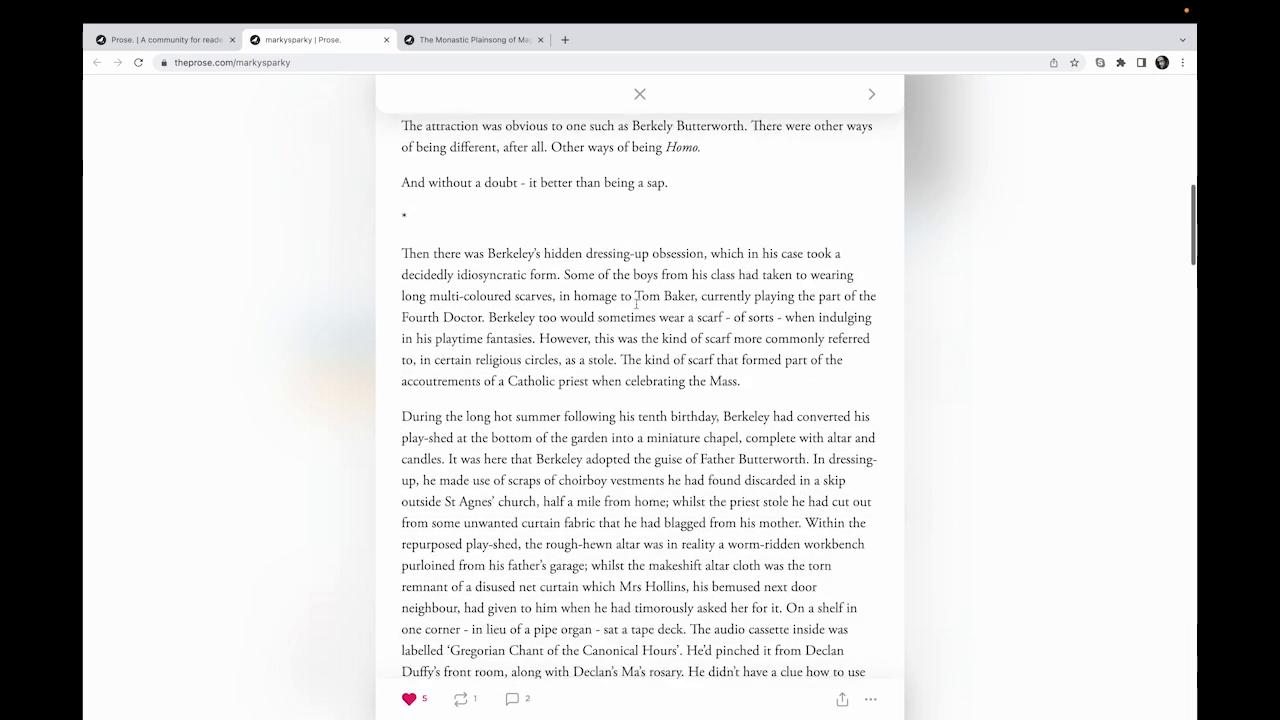
scroll(down, 3)
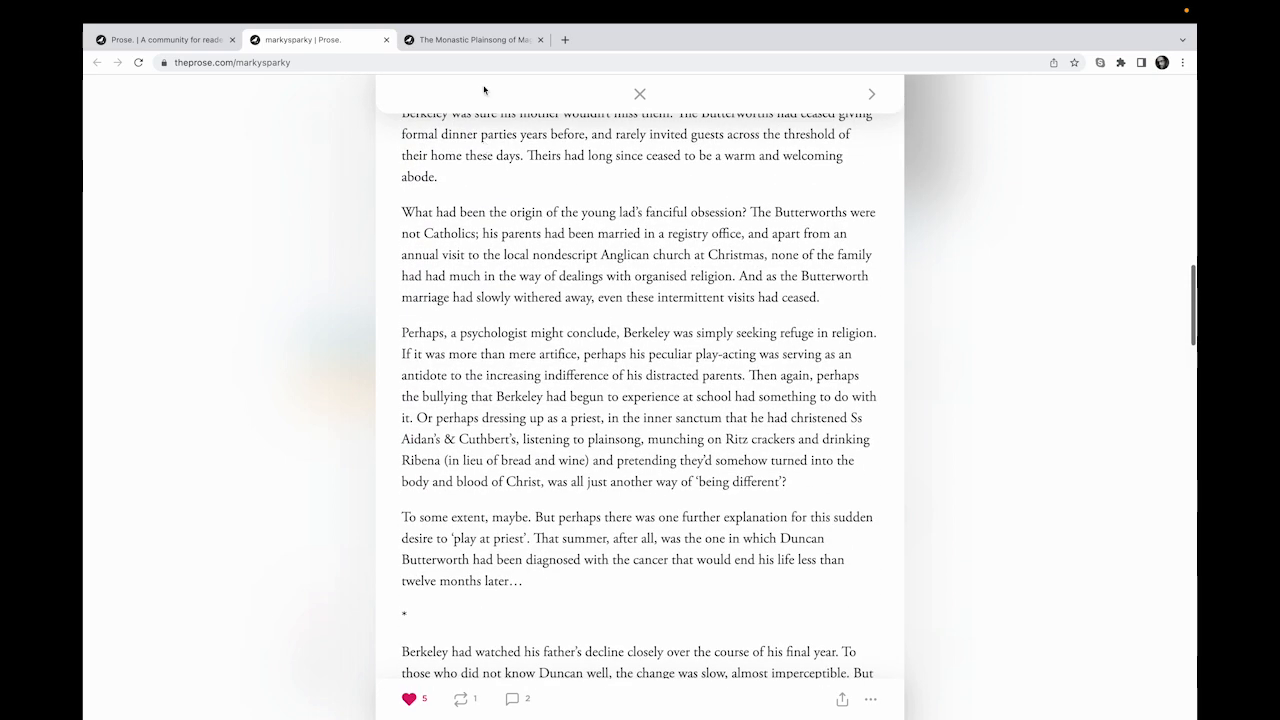
mouse_move(513, 197)
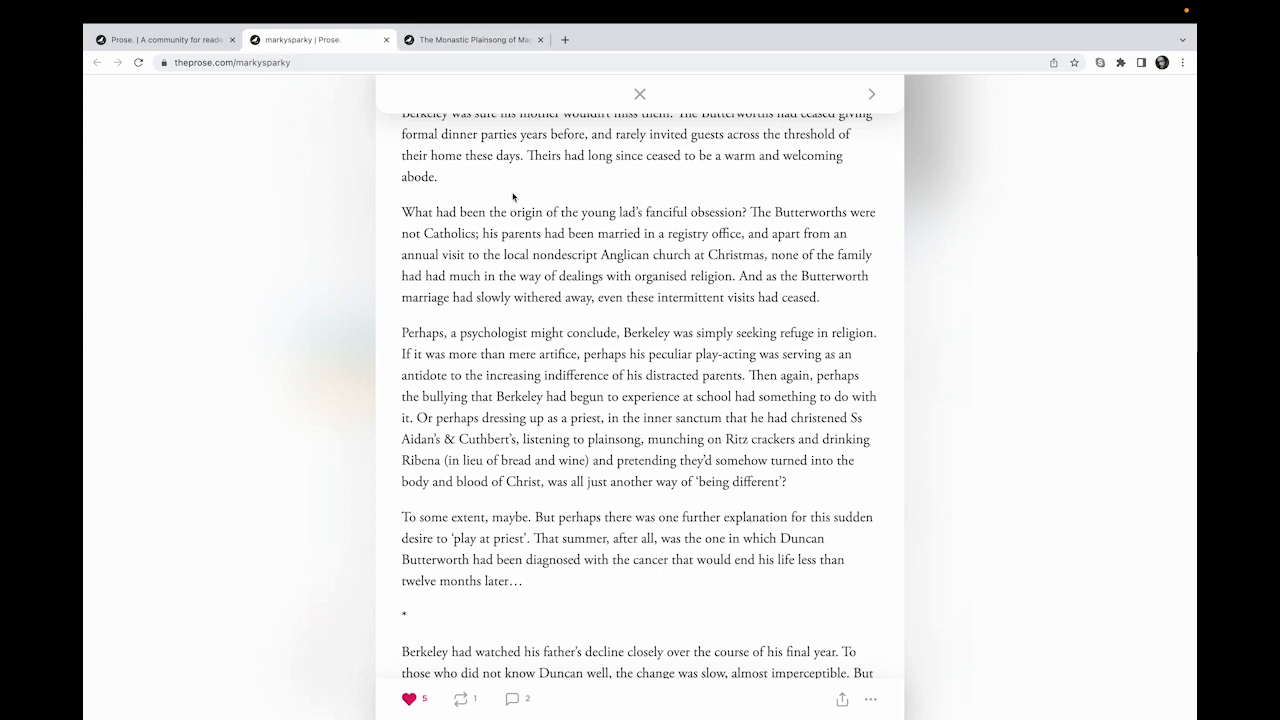
mouse_move(357, 164)
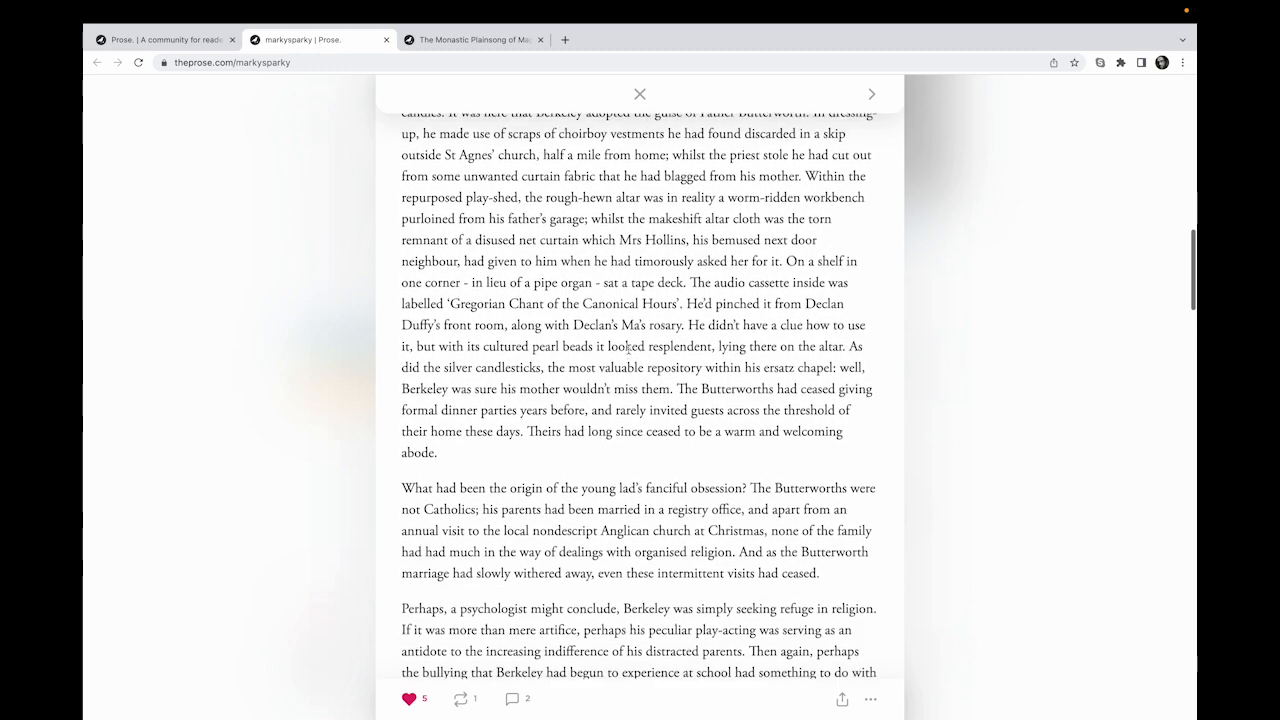
scroll(down, 3)
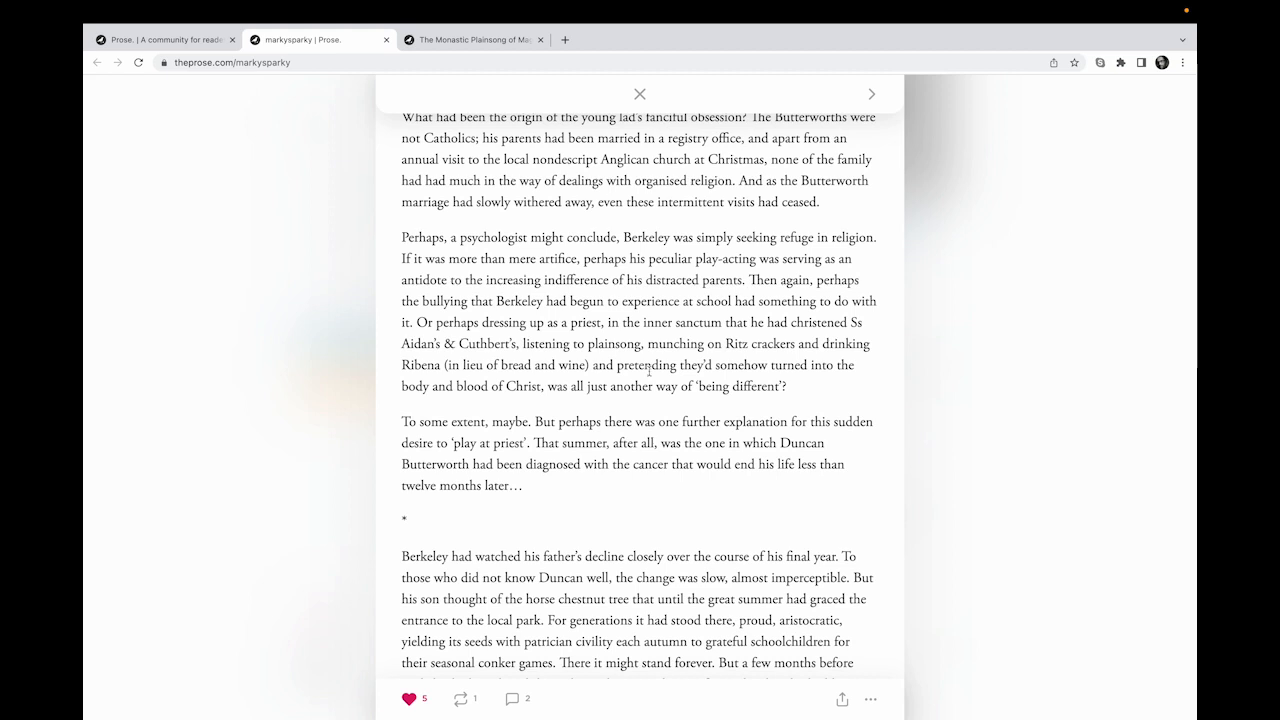
scroll(down, 3)
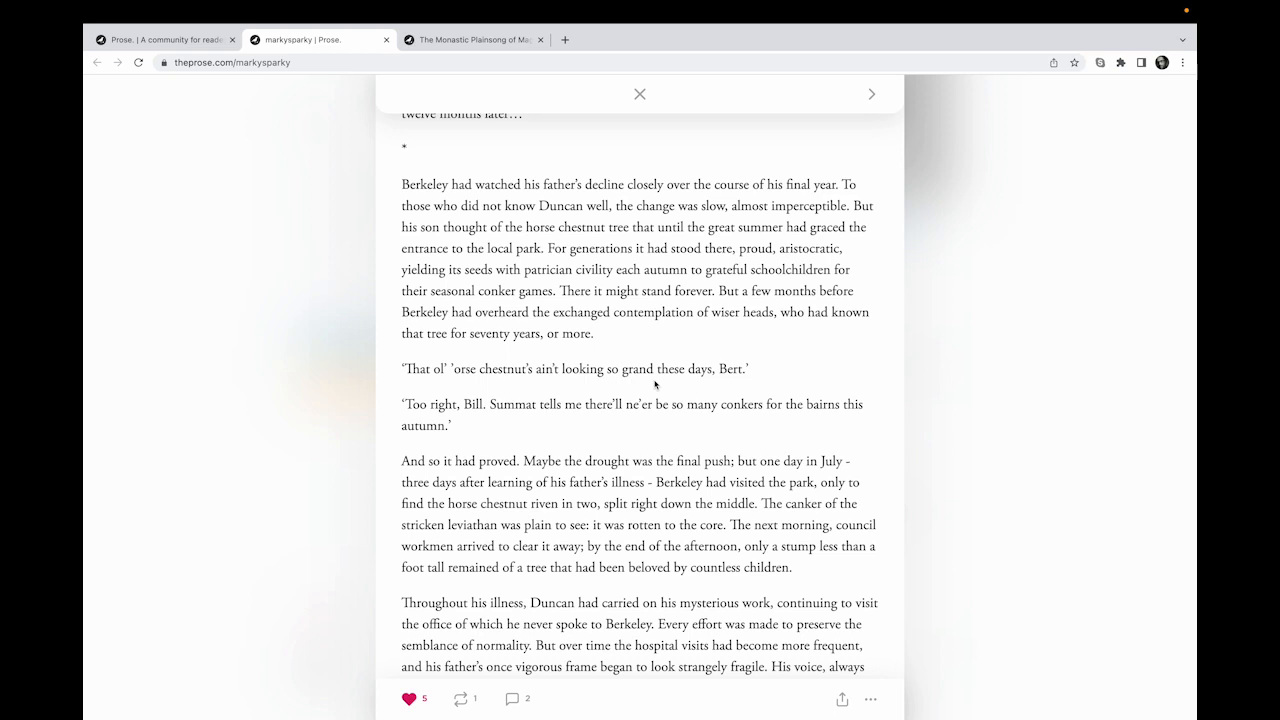
scroll(down, 3)
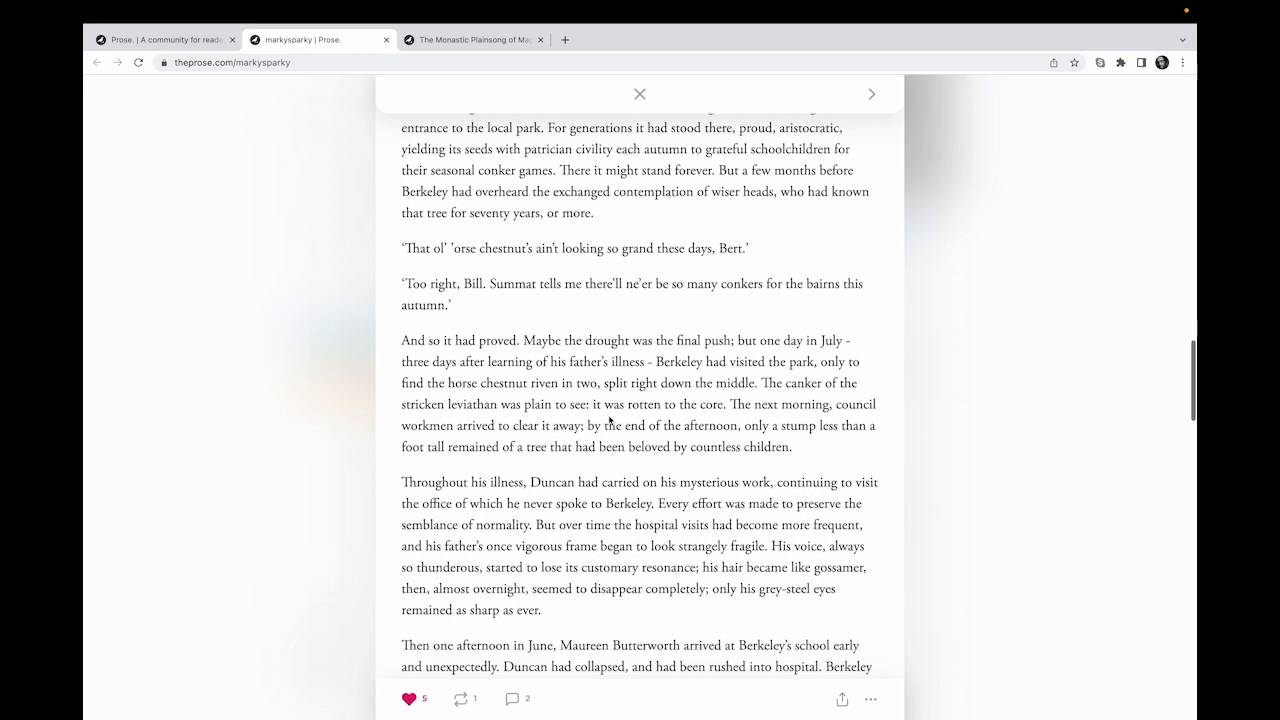
scroll(down, 3)
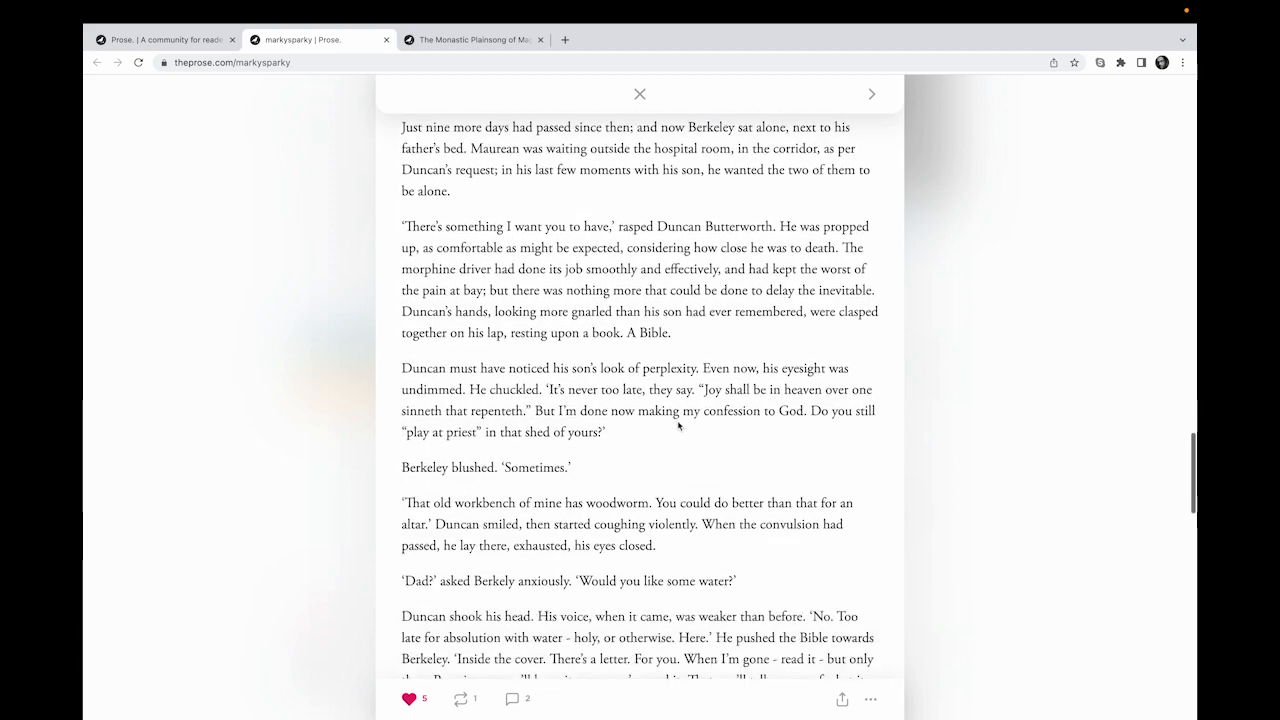
scroll(down, 3)
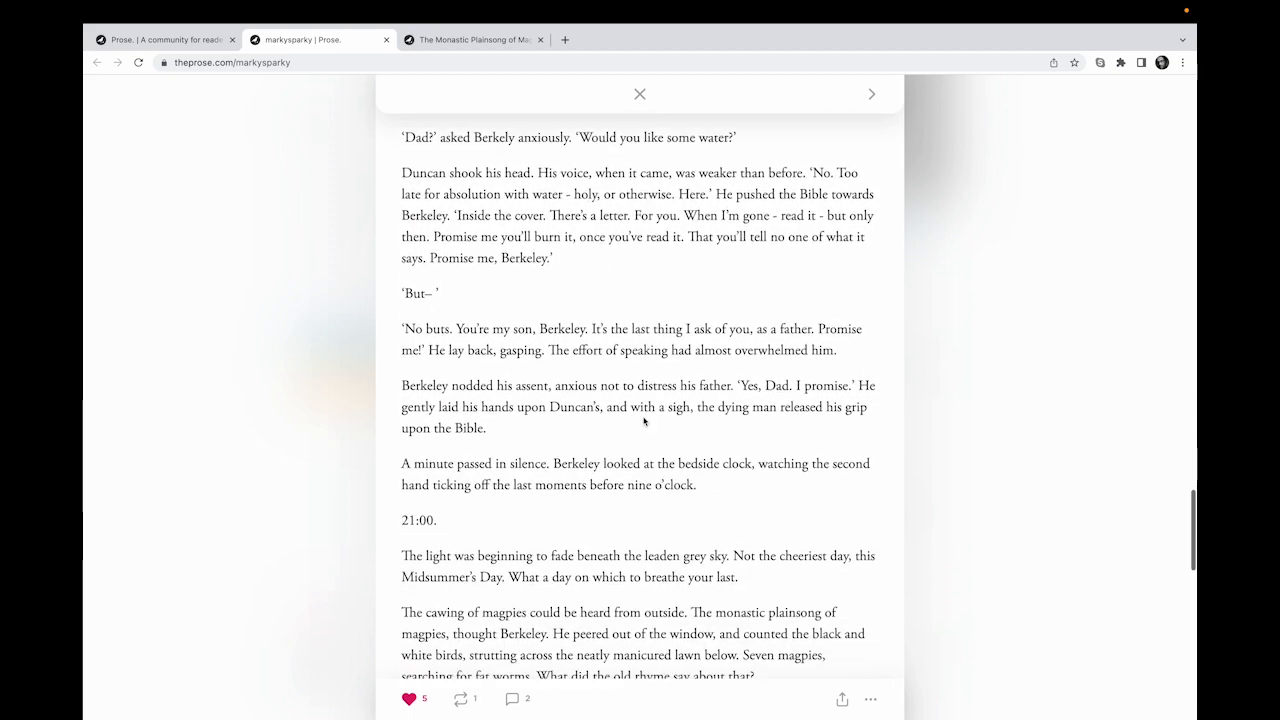
scroll(down, 3)
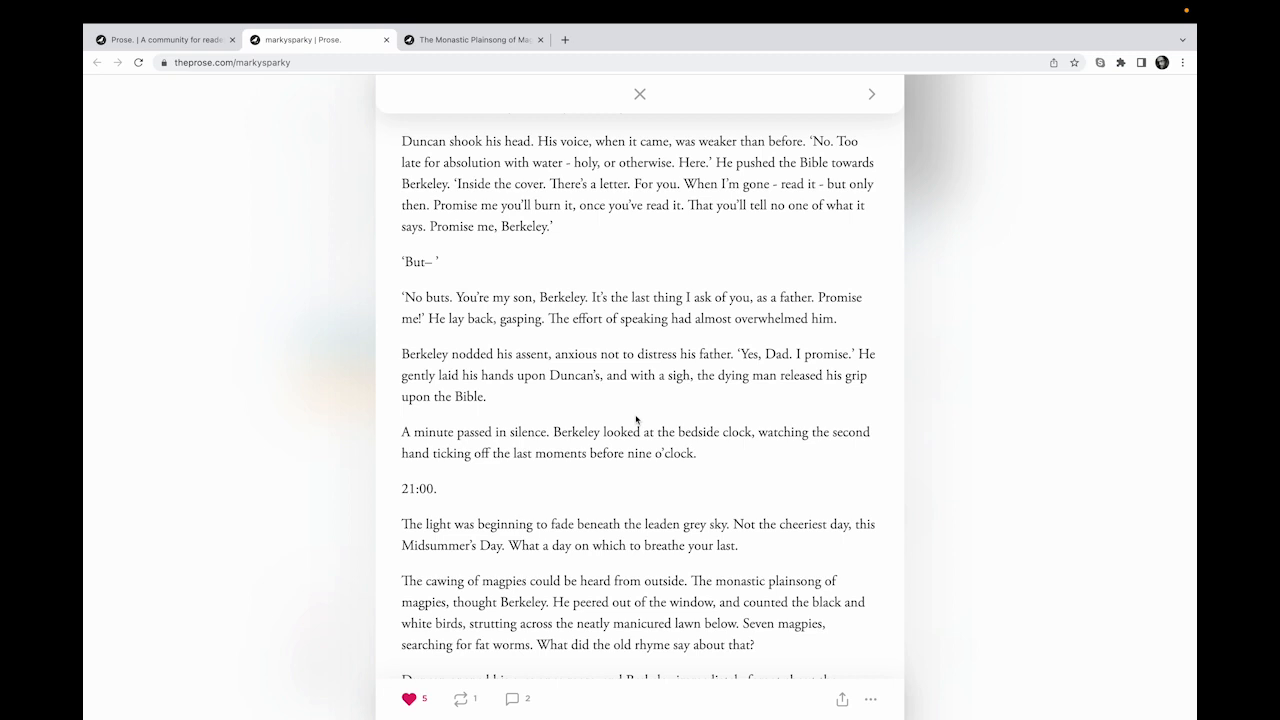
scroll(down, 3)
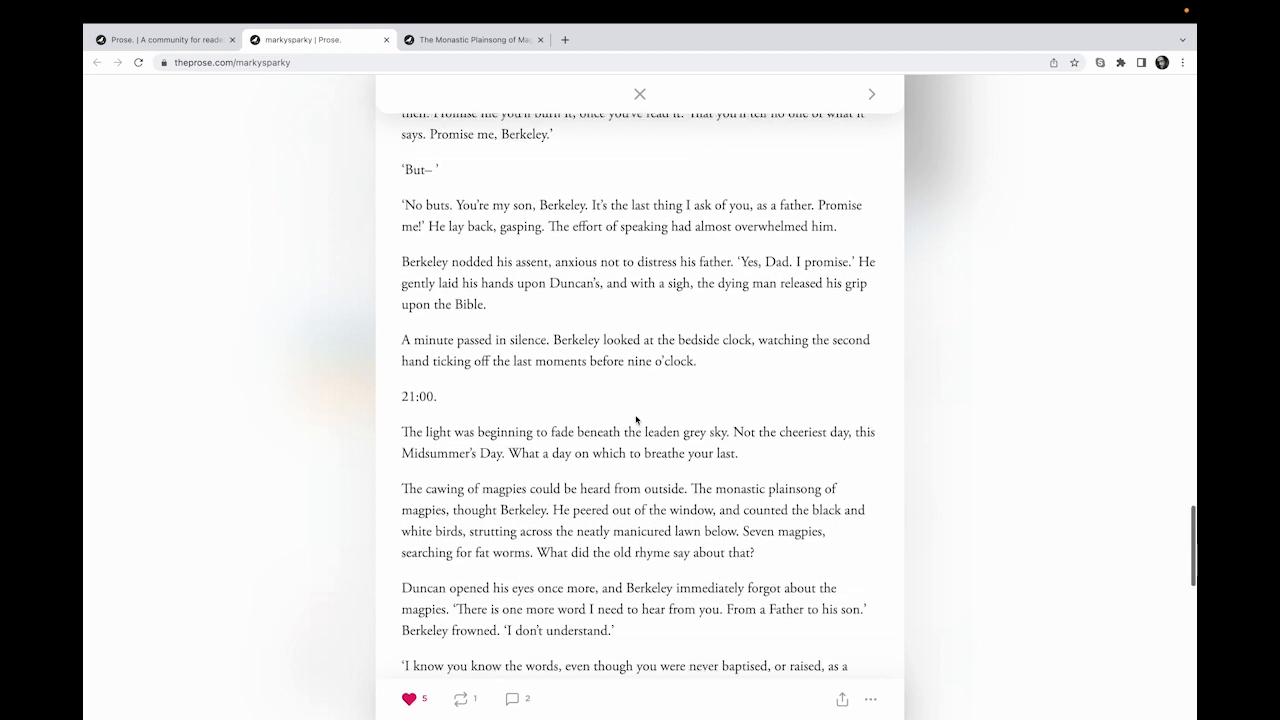
scroll(down, 3)
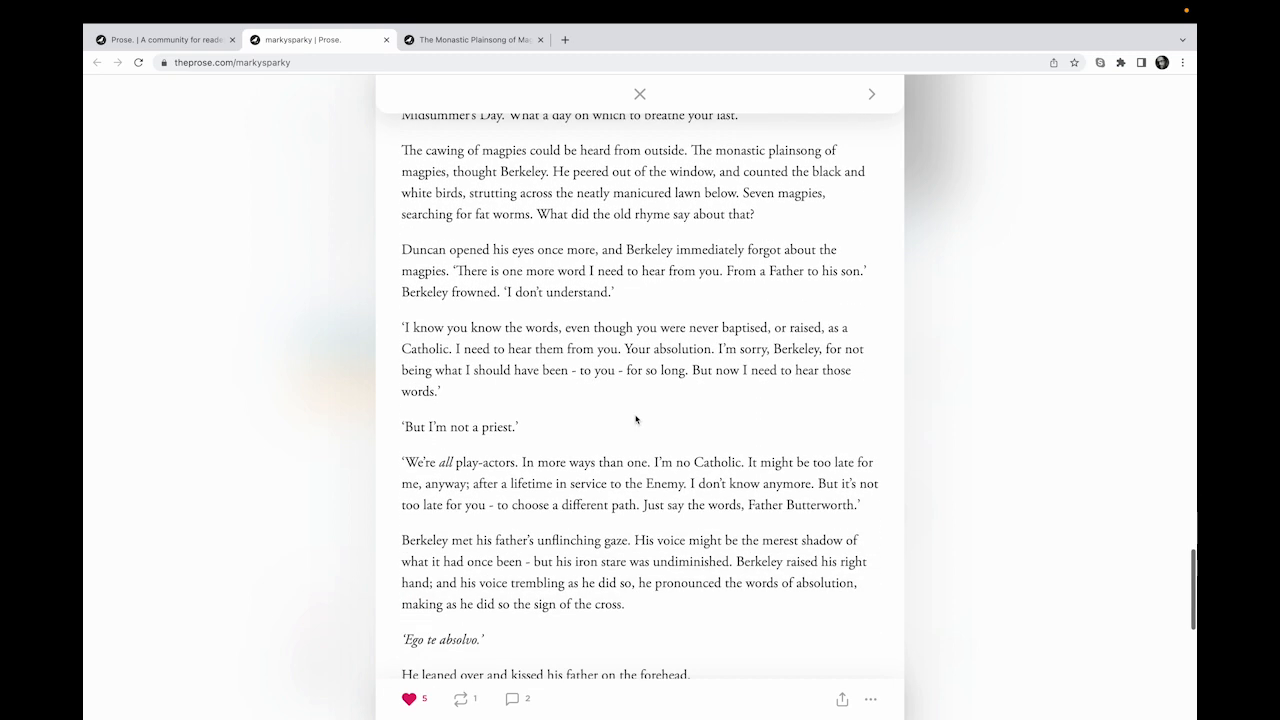
scroll(down, 3)
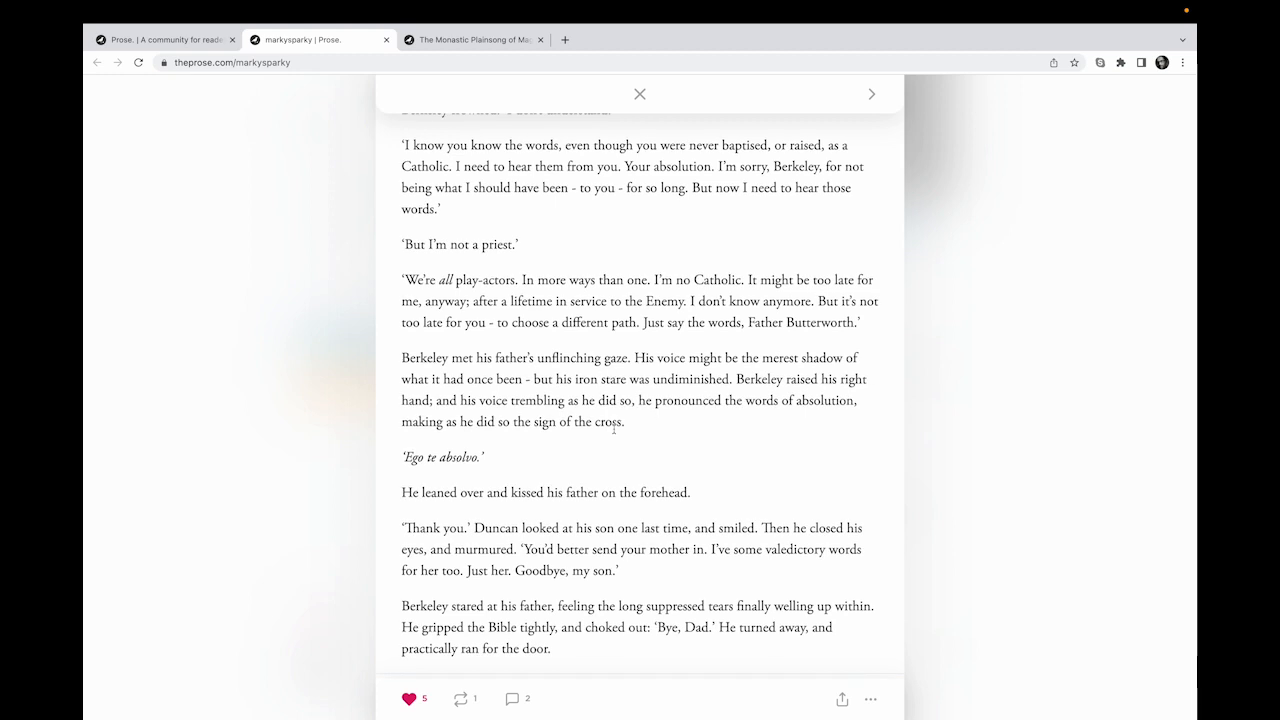
mouse_move(658, 422)
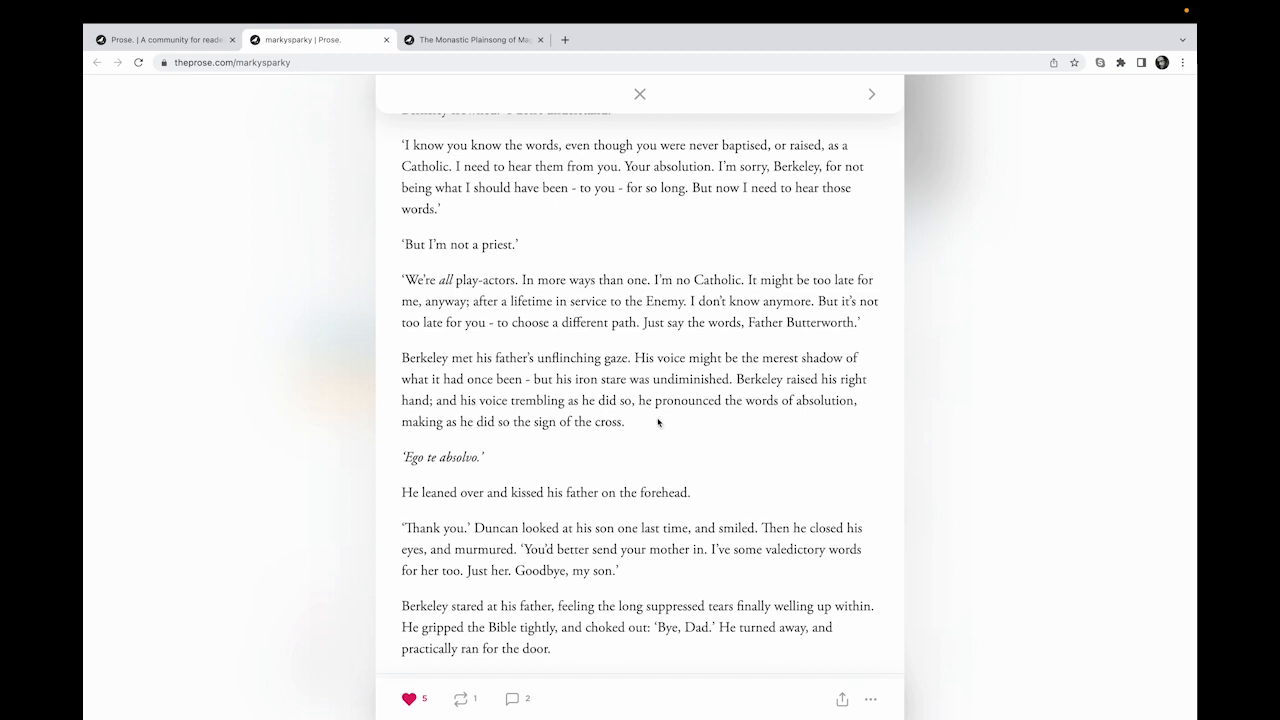
scroll(down, 3)
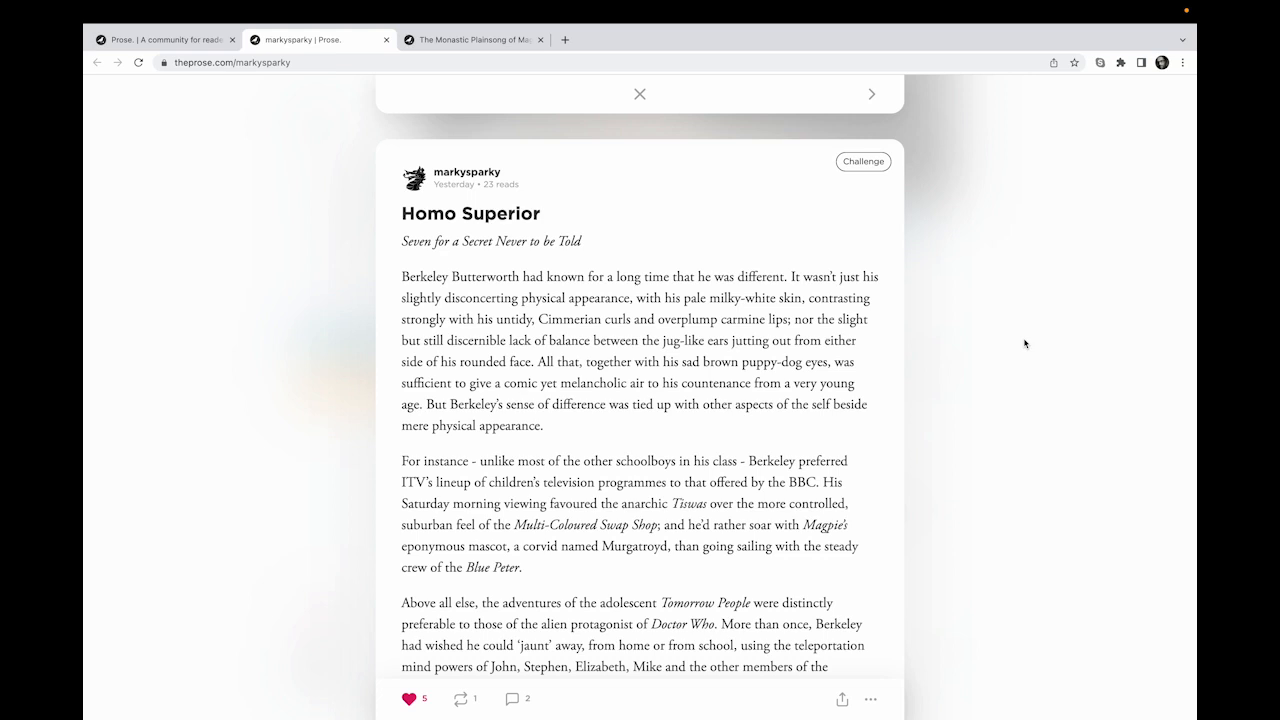
mouse_move(662, 206)
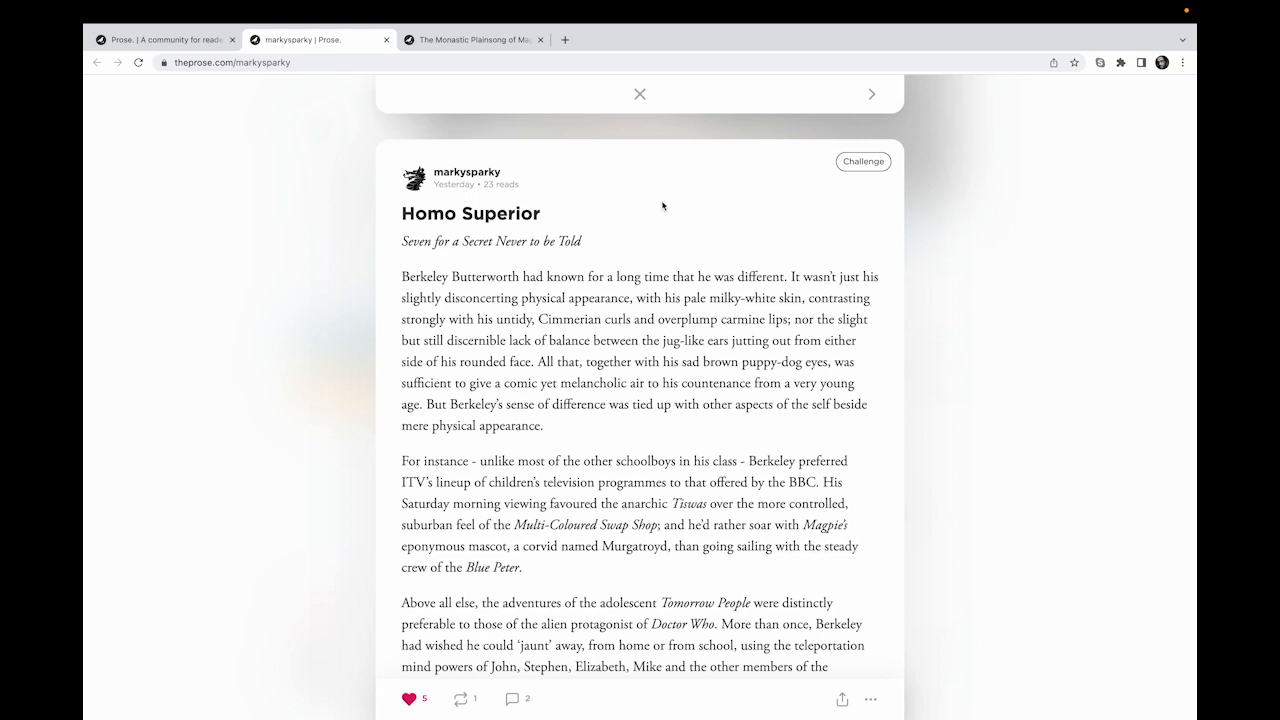